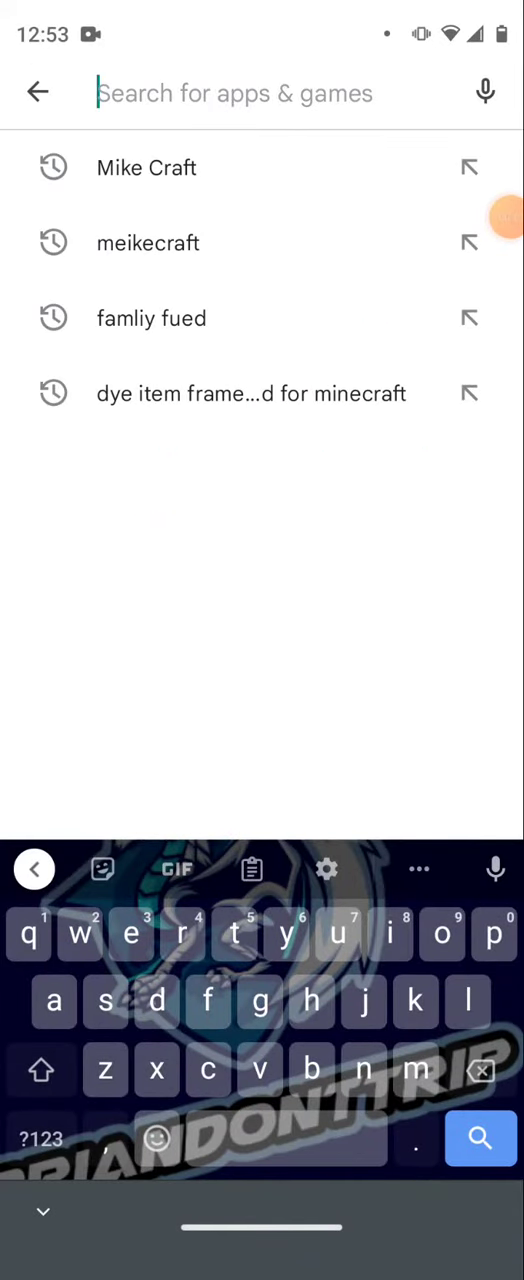
Rerun the 'Mike Craft' recent search to show the Mikecraft app's results page
click(146, 168)
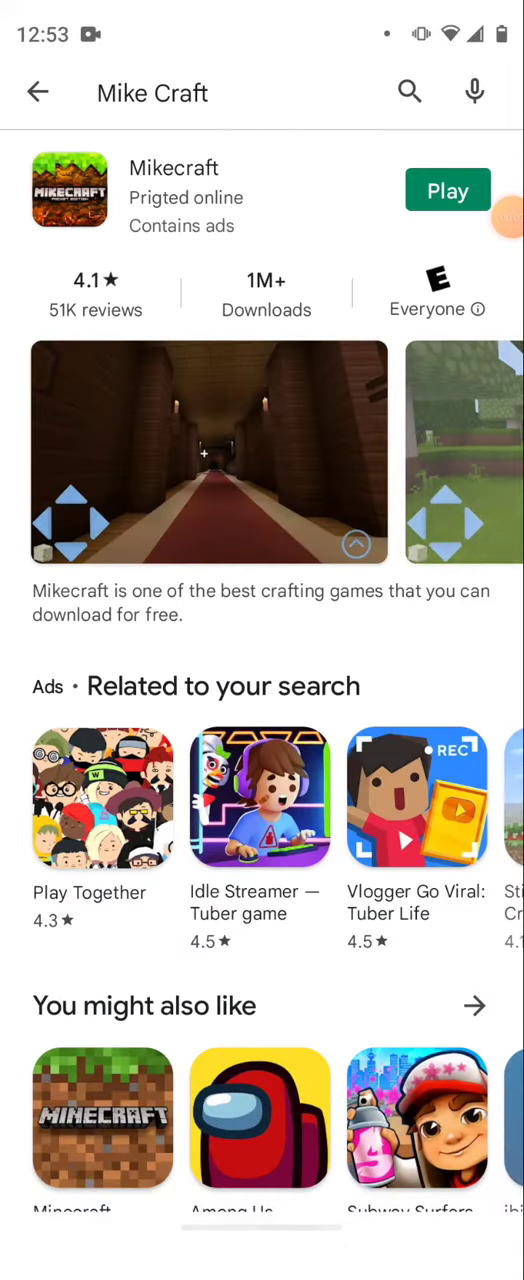